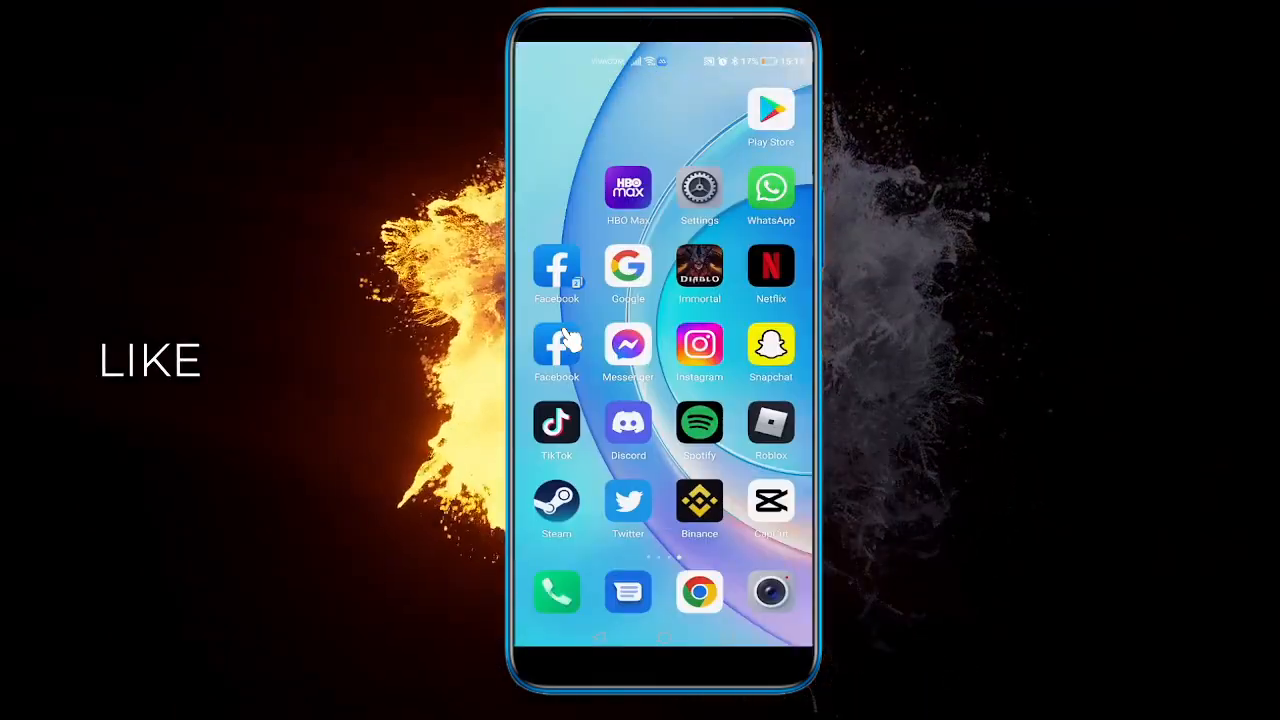
# - Check the existing Facebook app on the home screen before setting up a twin
pyautogui.click(556, 345)
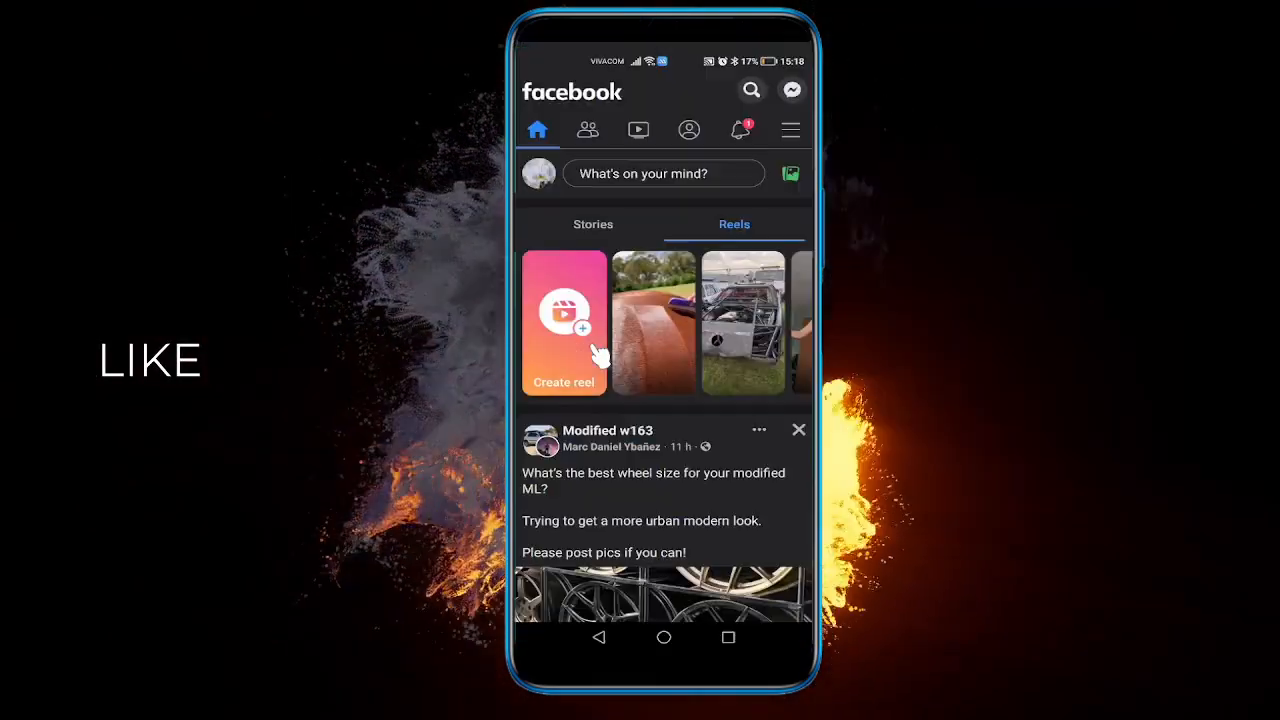
pyautogui.click(790, 129)
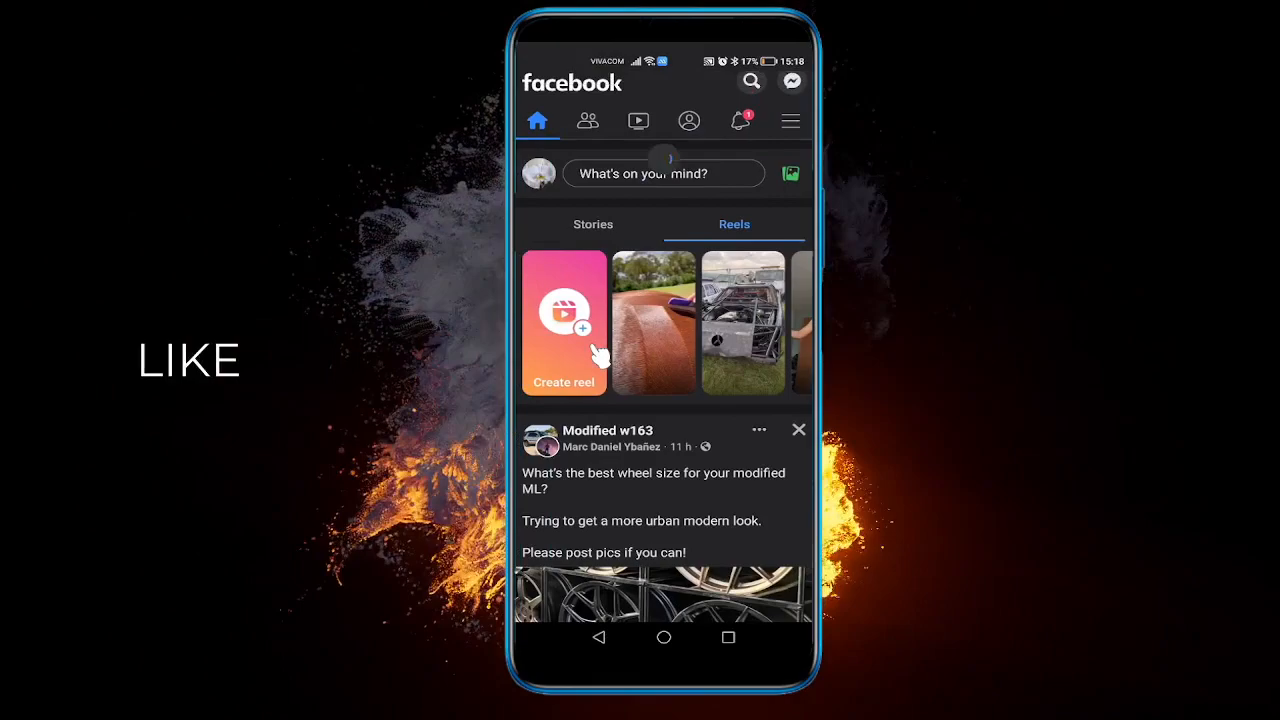
pyautogui.scroll(3)
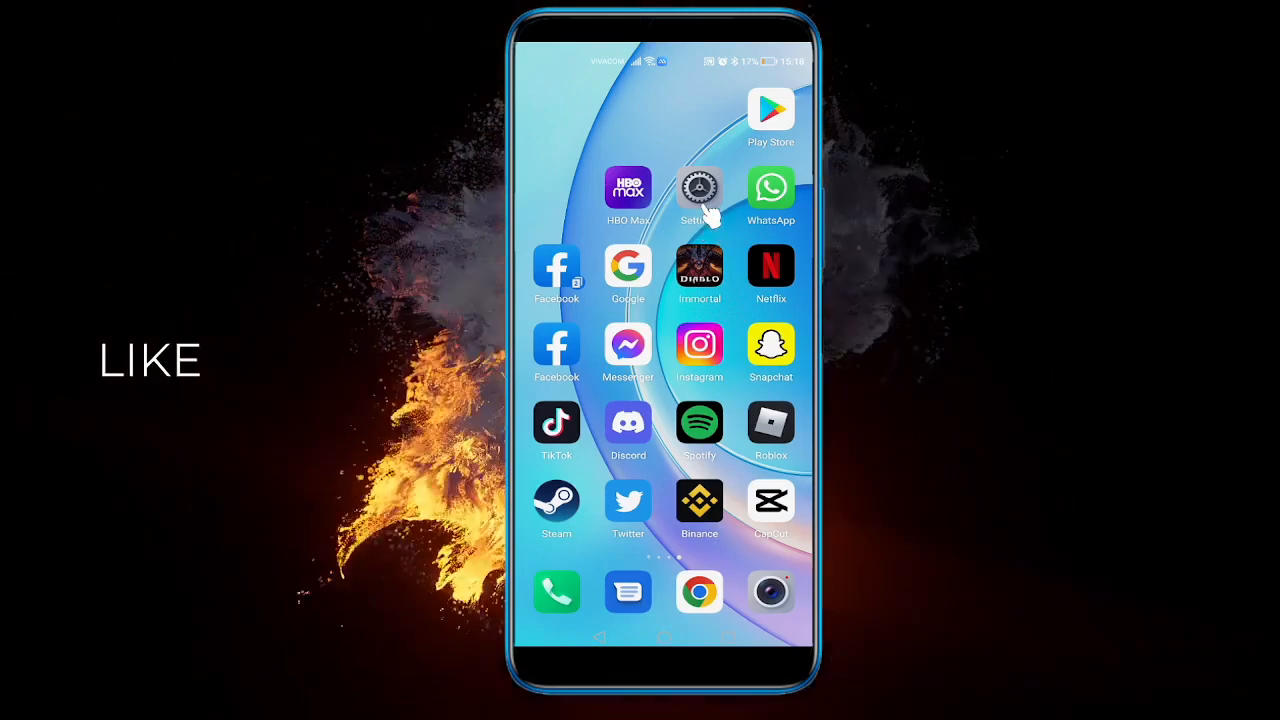
# - Search Settings for 'apps' and go to the App Twin page
pyautogui.click(699, 188)
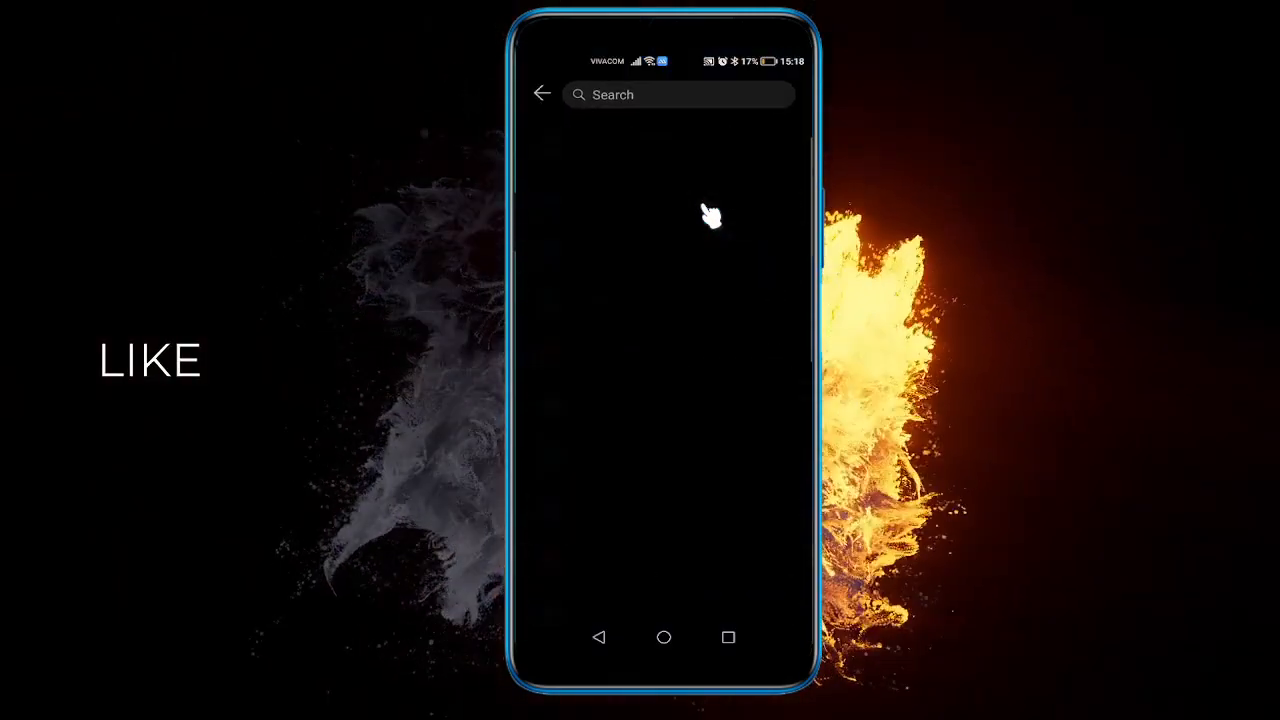
pyautogui.click(680, 94)
pyautogui.write('apps')
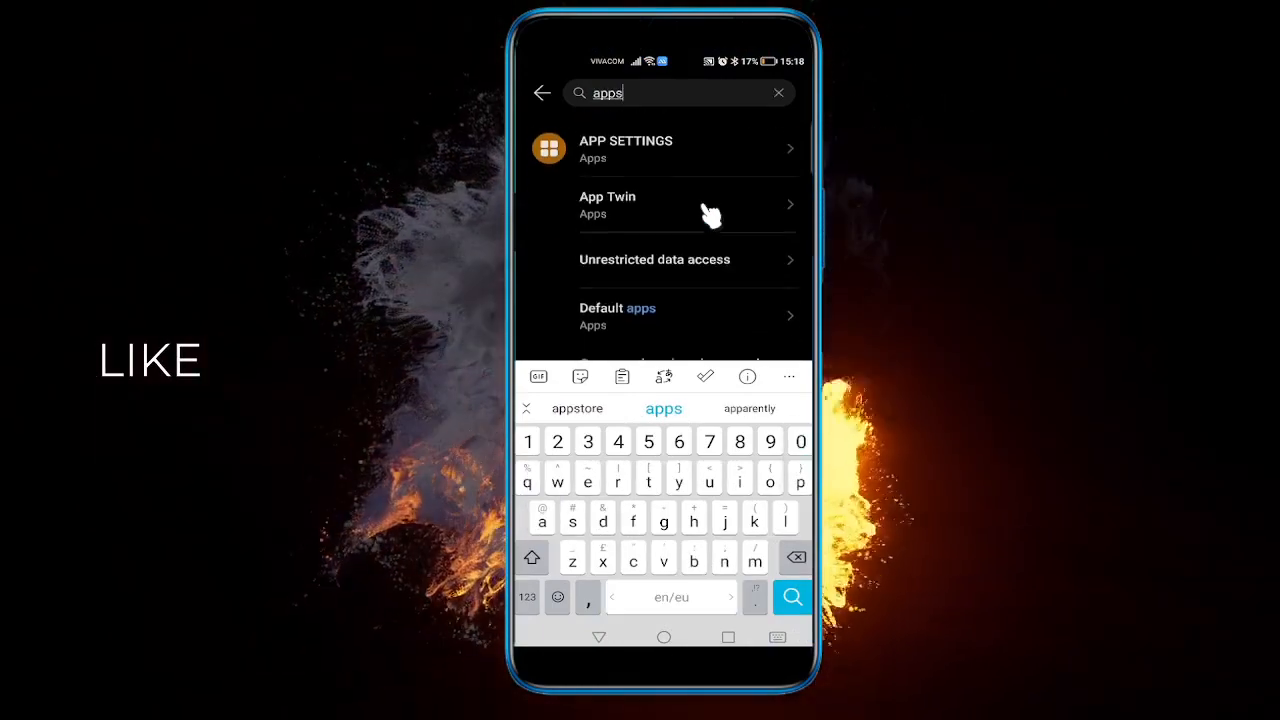
pyautogui.scroll(3)
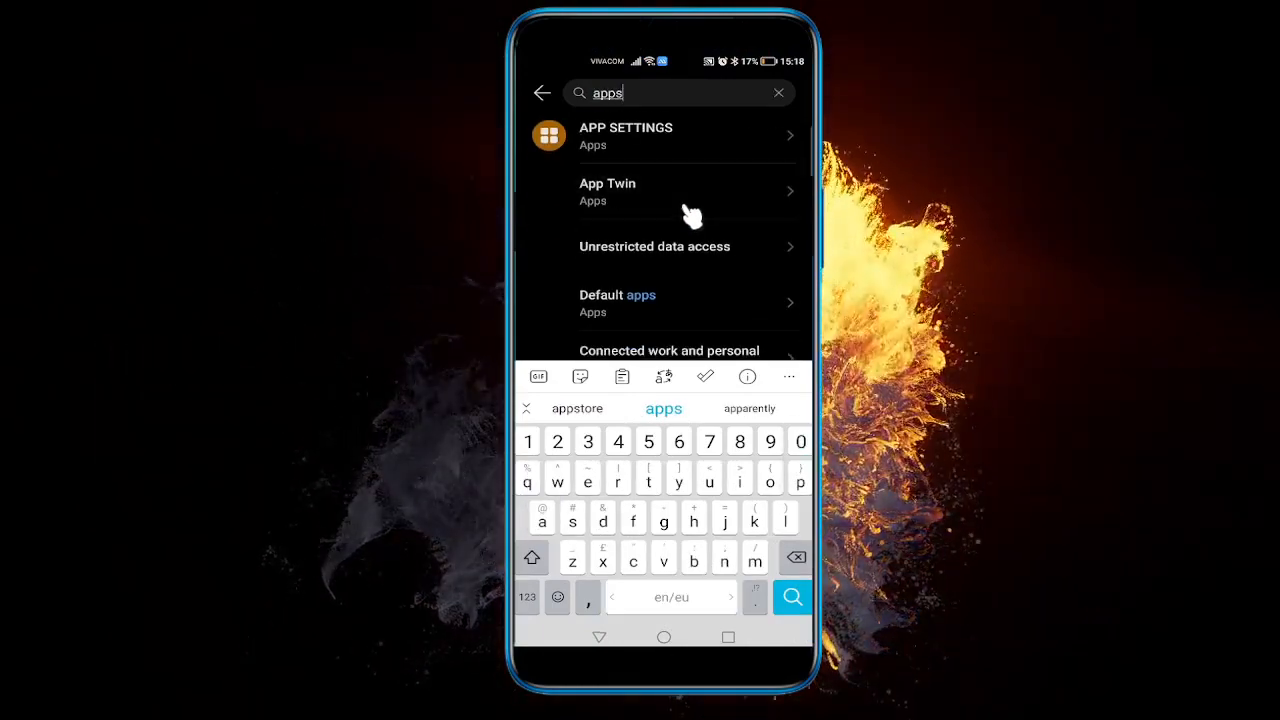
pyautogui.click(687, 191)
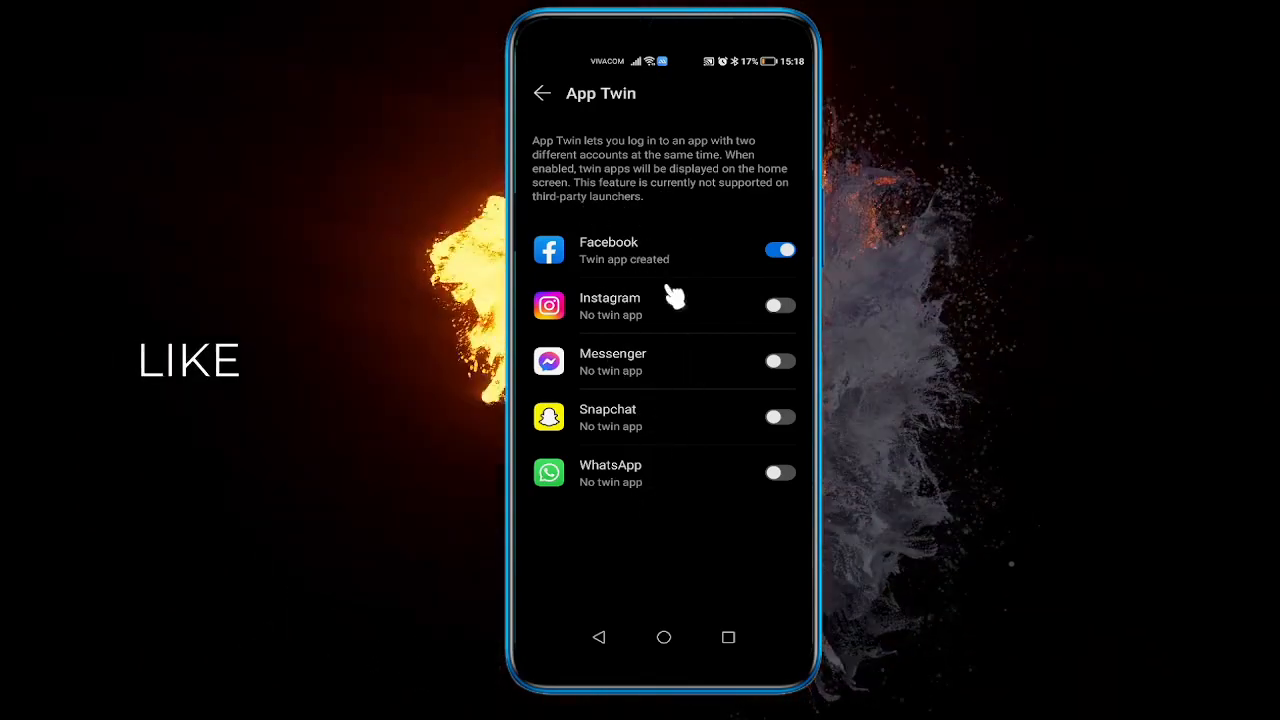
pyautogui.moveTo(655, 395)
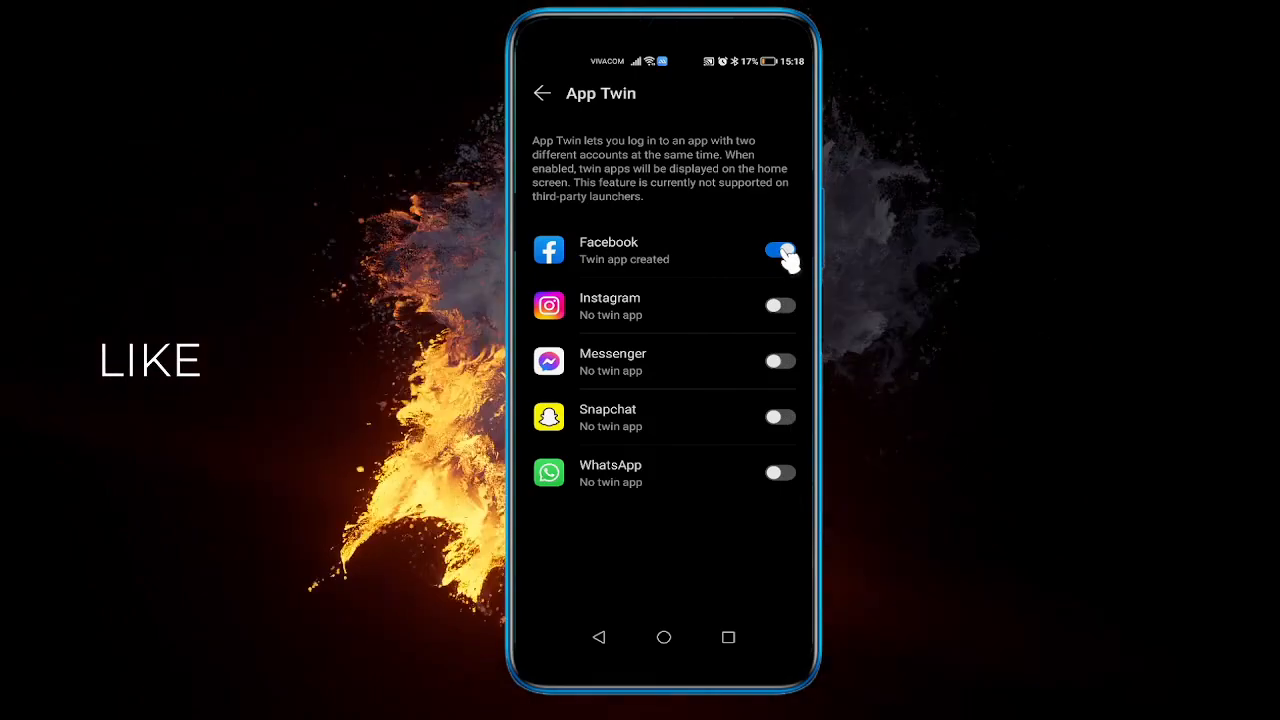
# - Enable the WhatsApp twin and place its new icon on the first home page
pyautogui.click(779, 250)
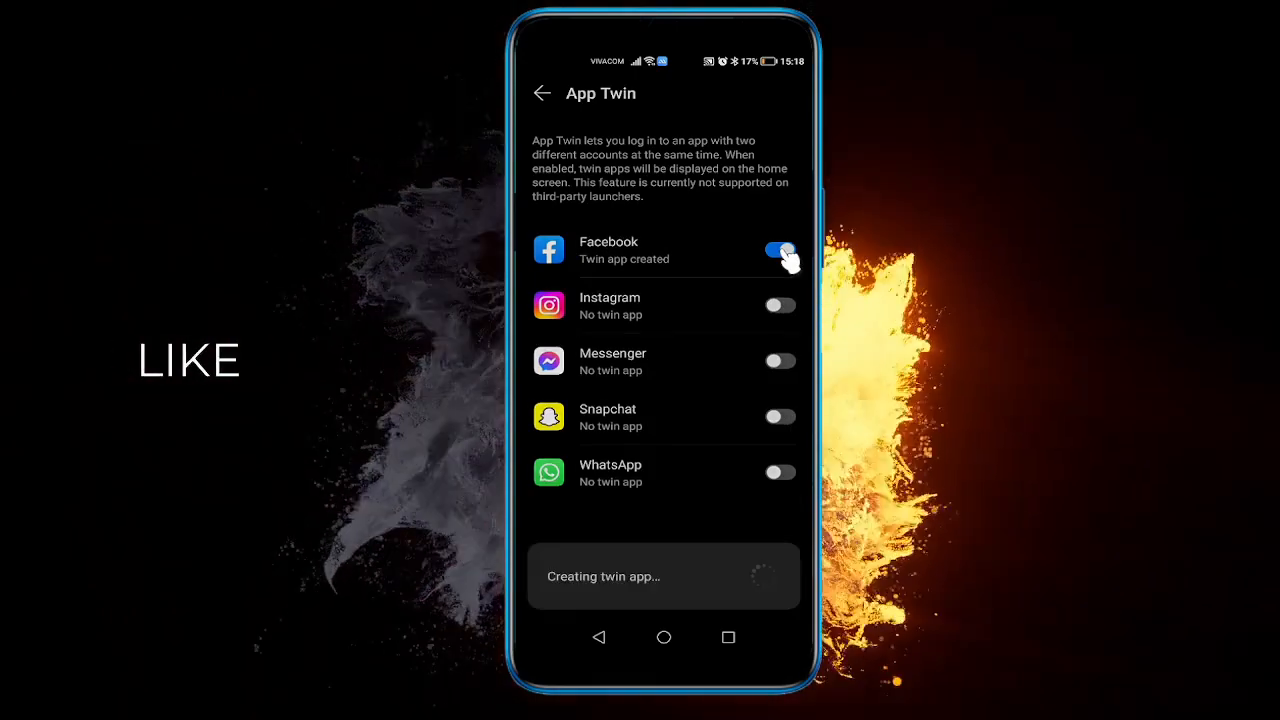
pyautogui.click(780, 472)
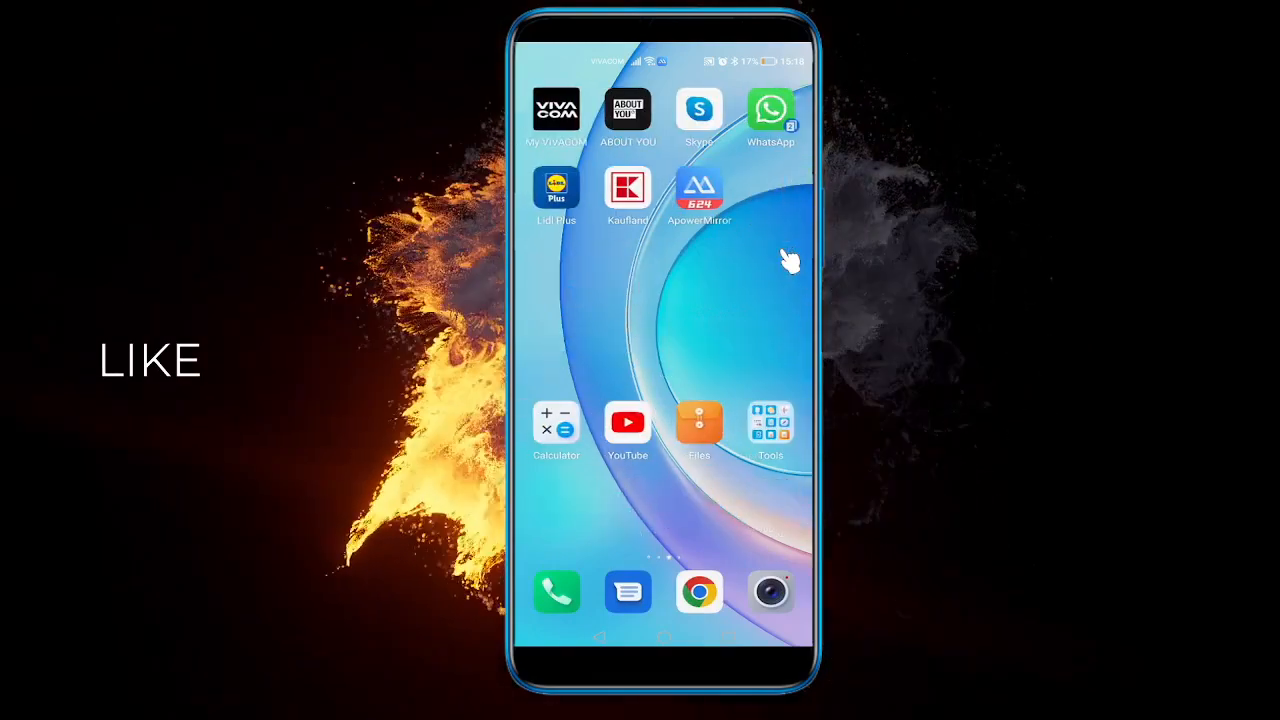
pyautogui.moveTo(770, 110); pyautogui.dragTo(795, 245)
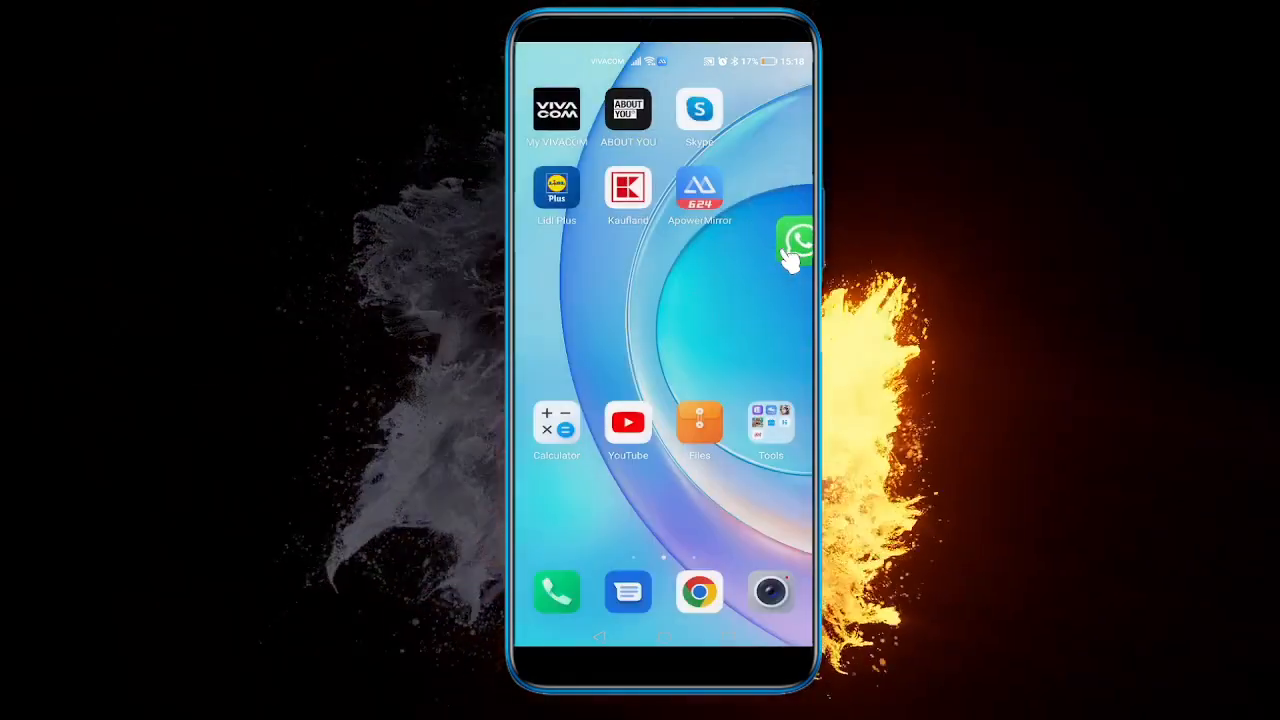
pyautogui.hscroll(-3)
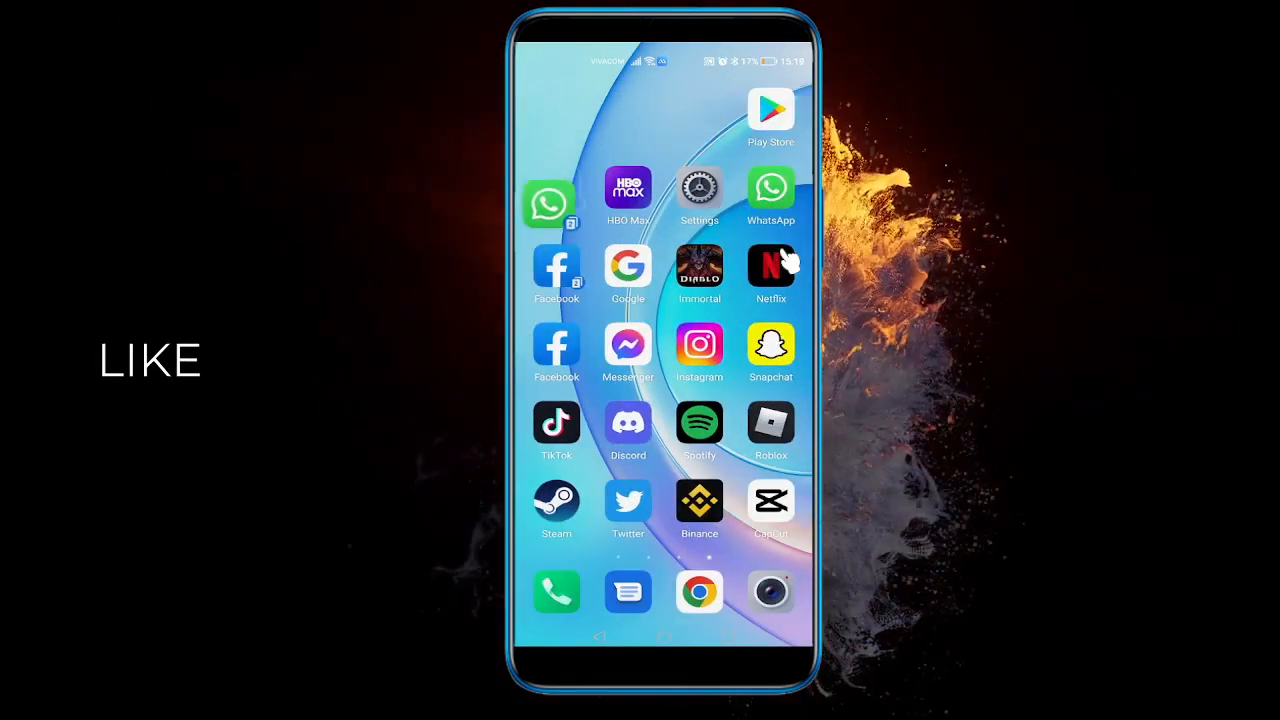